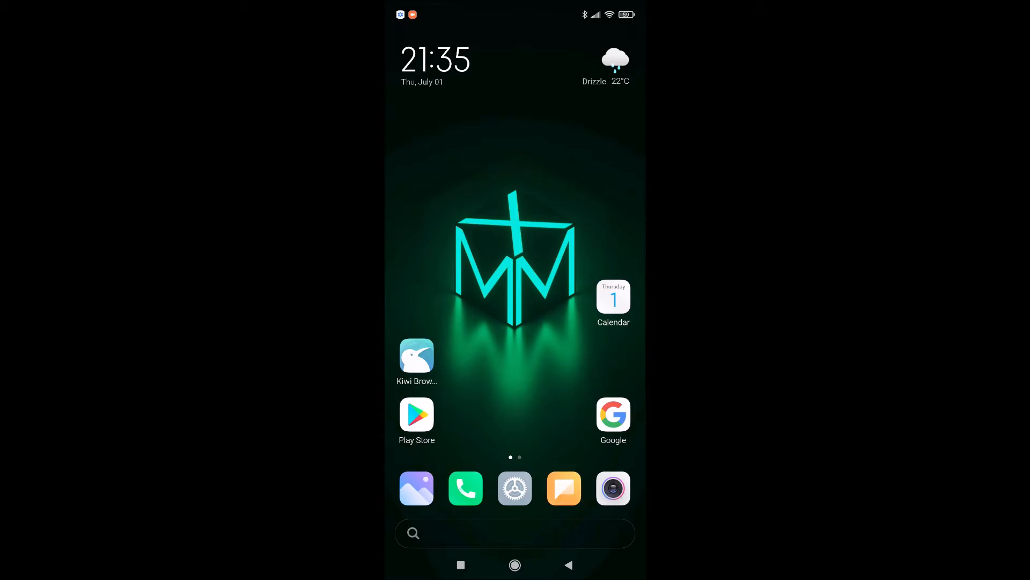
Step: View My device details showing MiuiMix 12.0.1 Stable, then close back to home
left_click(514, 488)
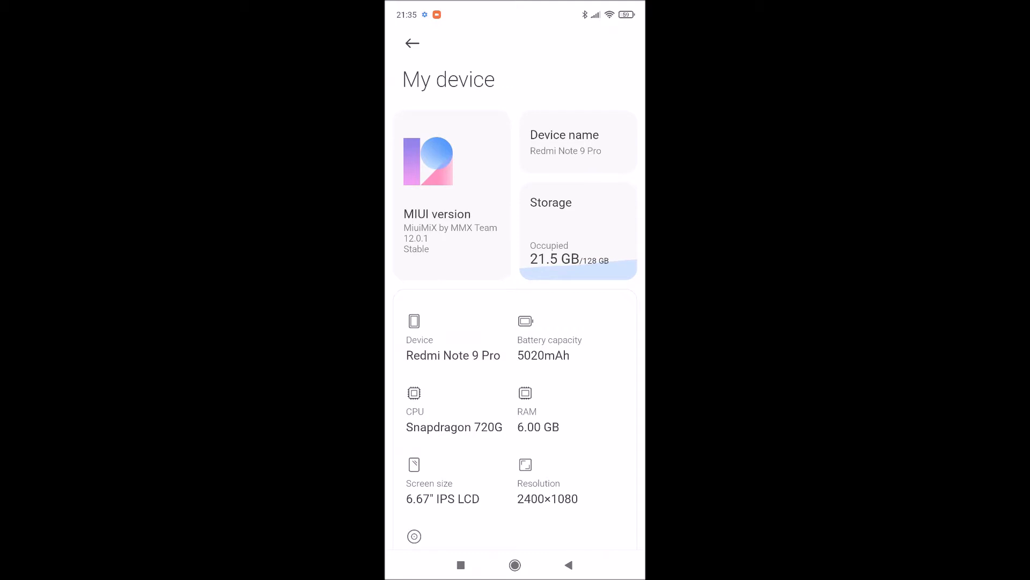
left_click(515, 565)
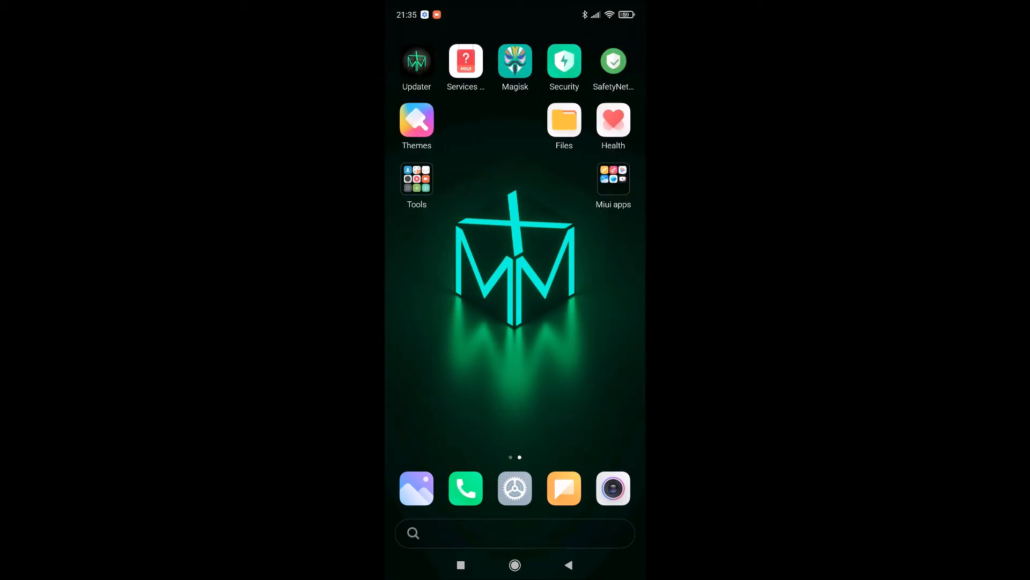
left_click(515, 60)
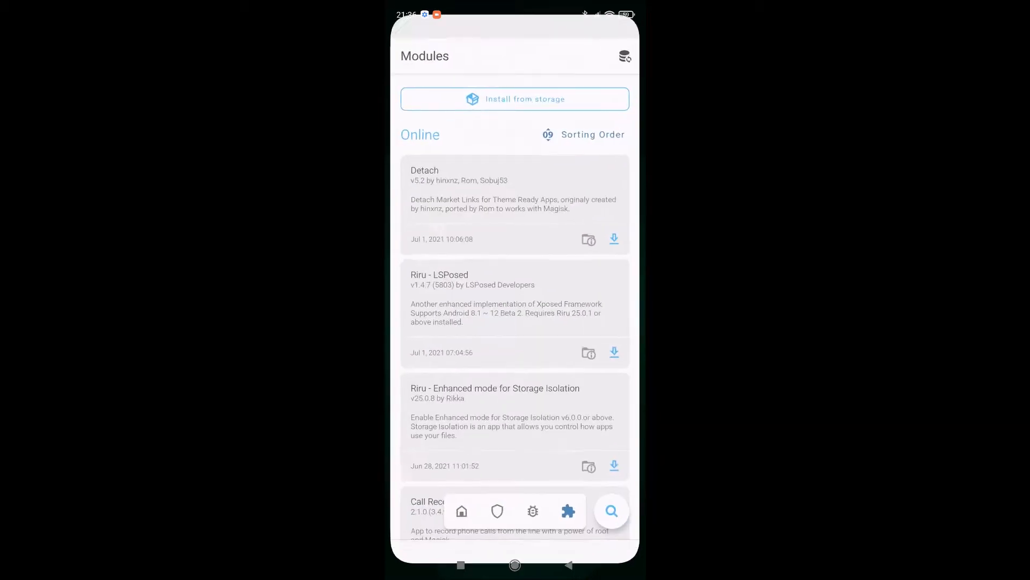
left_click(495, 512)
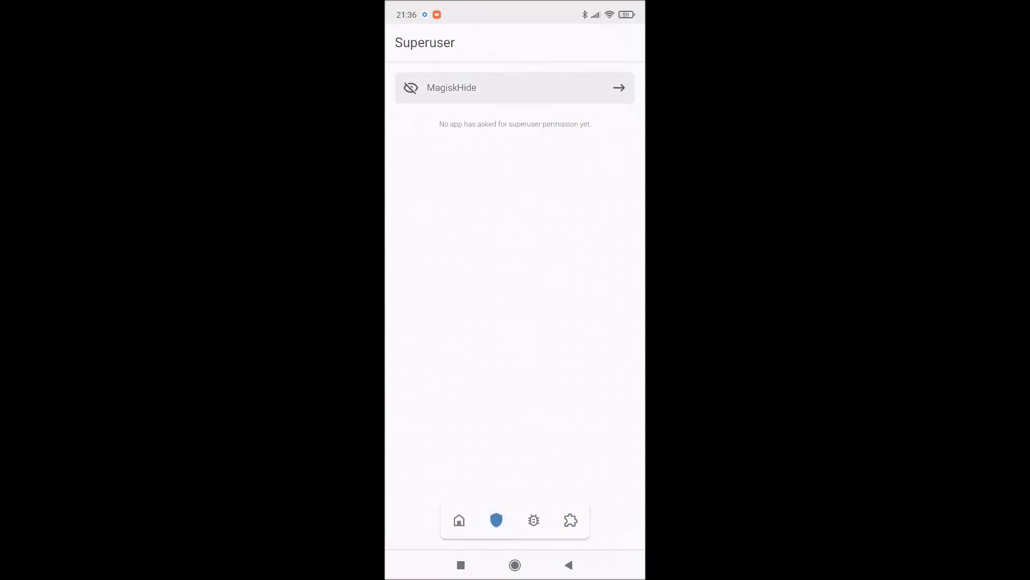
left_click(570, 520)
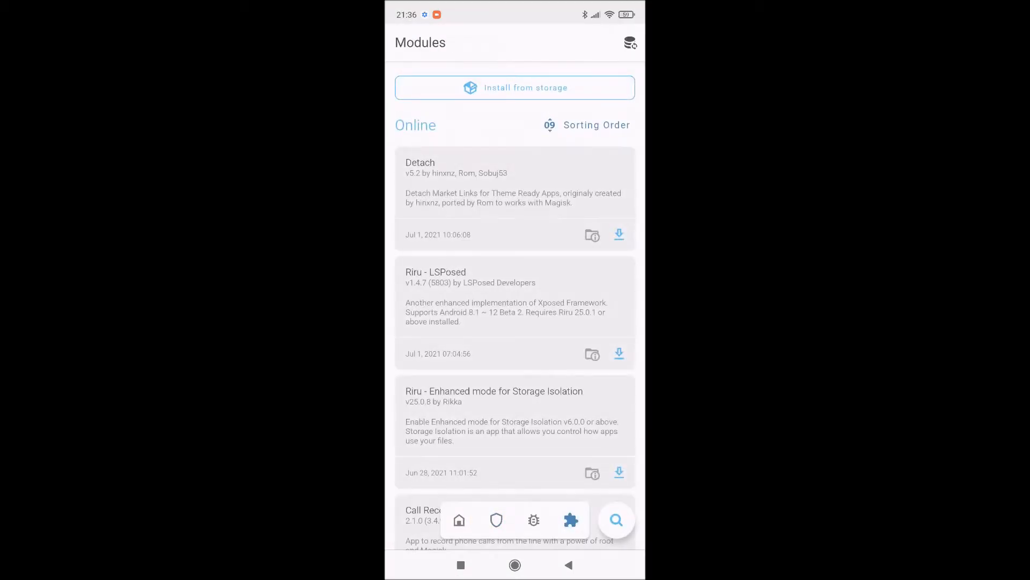
left_click(515, 565)
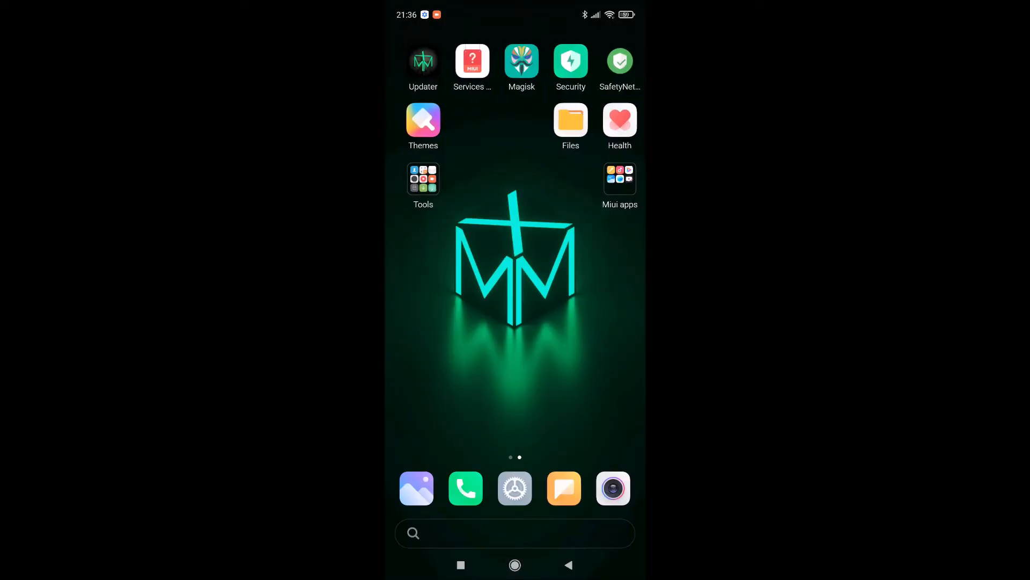
left_click(618, 61)
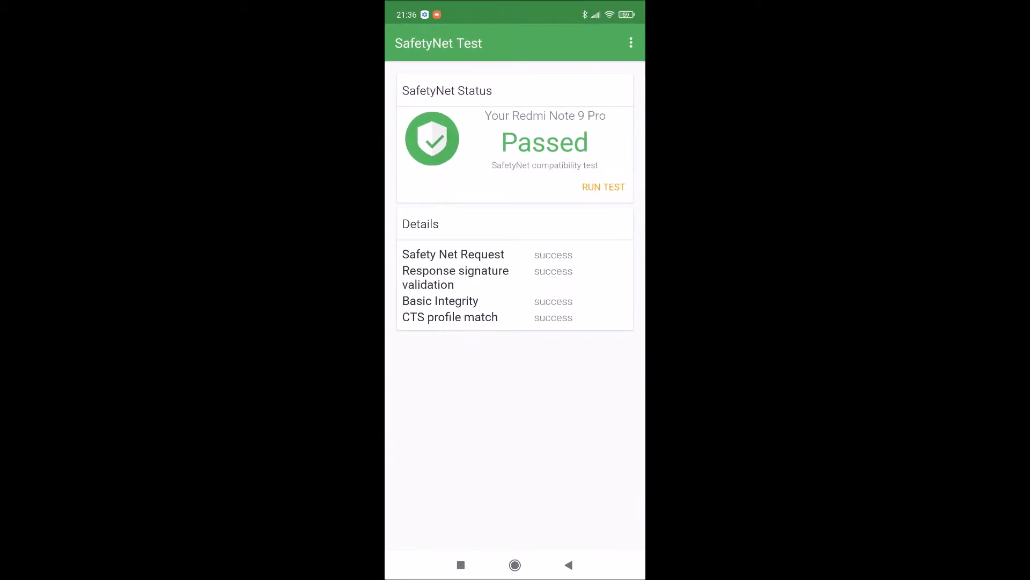
left_click(515, 564)
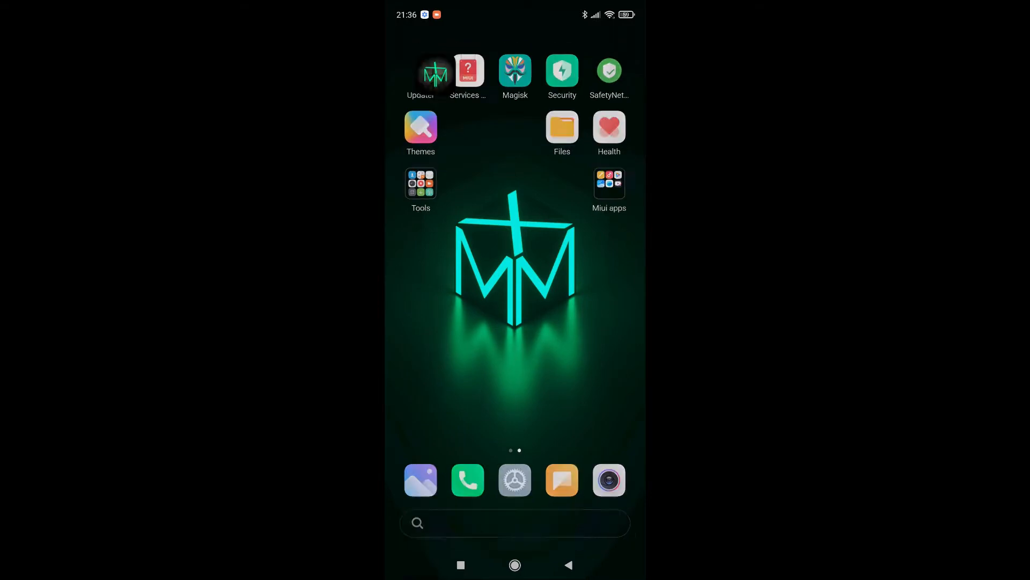
Step: Launch MiuiMix Updater to check version MiuiMiX joyeuse 12.0.1.0
left_click(421, 72)
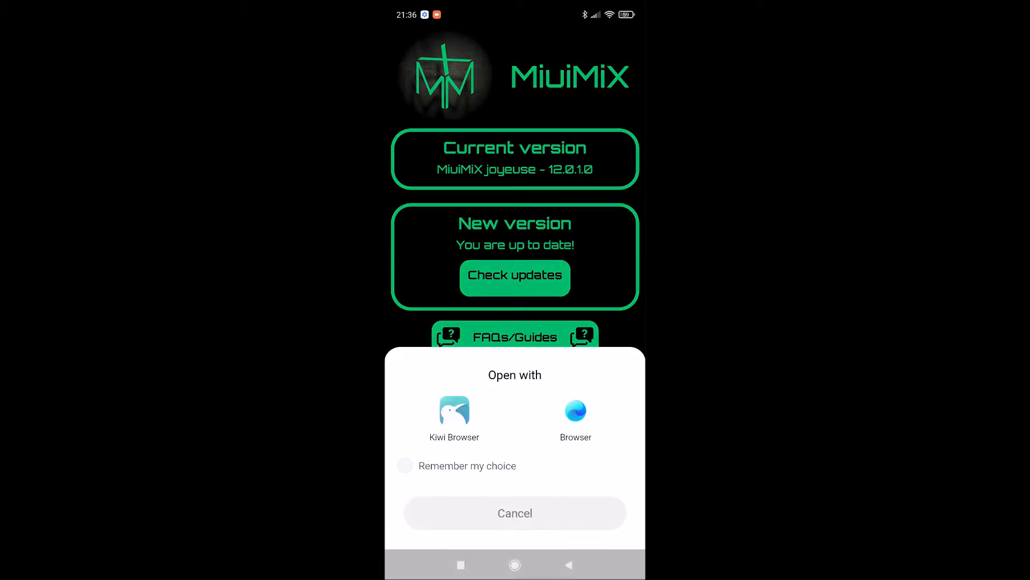
left_click(575, 411)
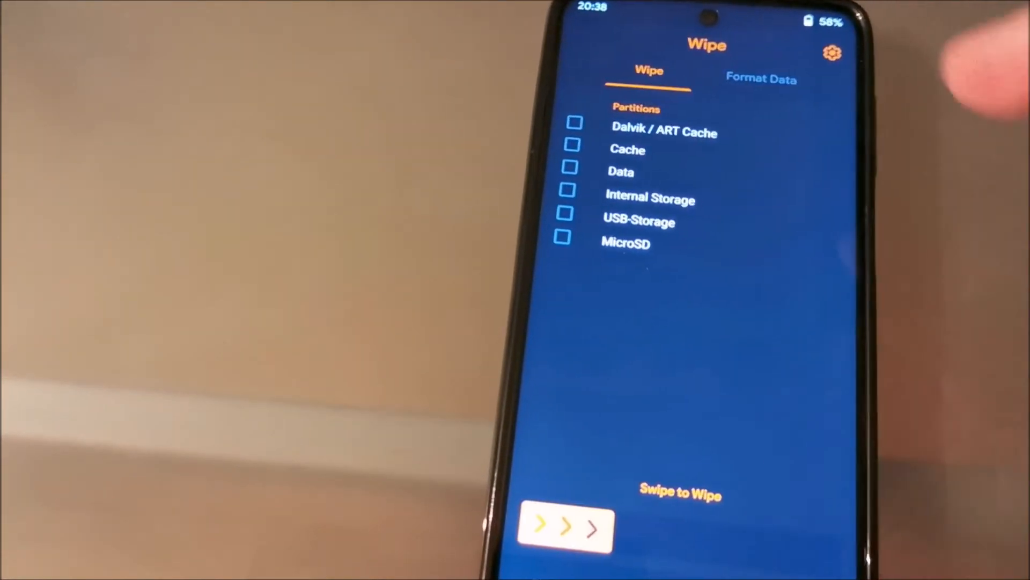
Step: Choose Format Data and confirm the wipe by typing 'yes'
left_click(761, 79)
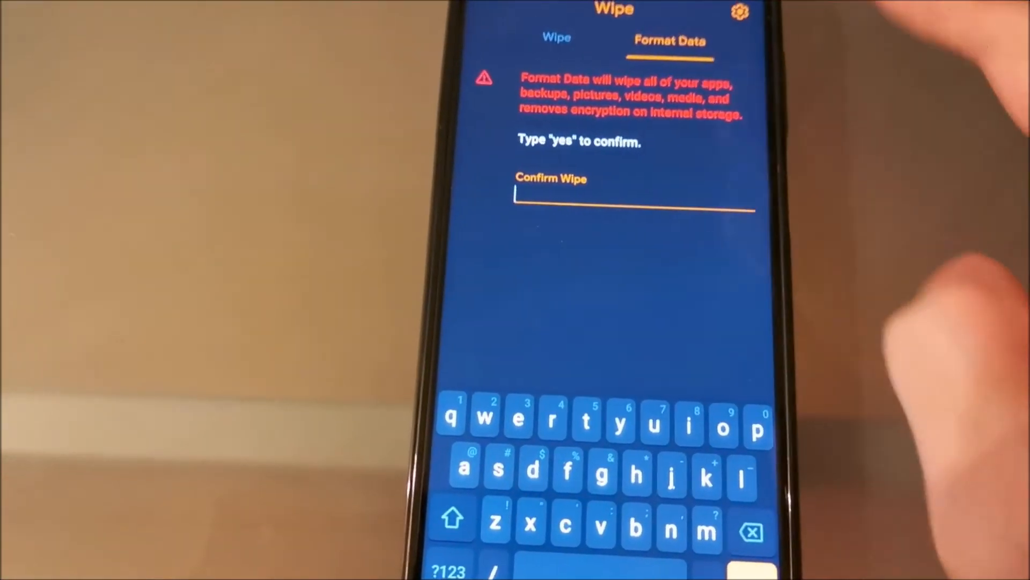
type("yes")
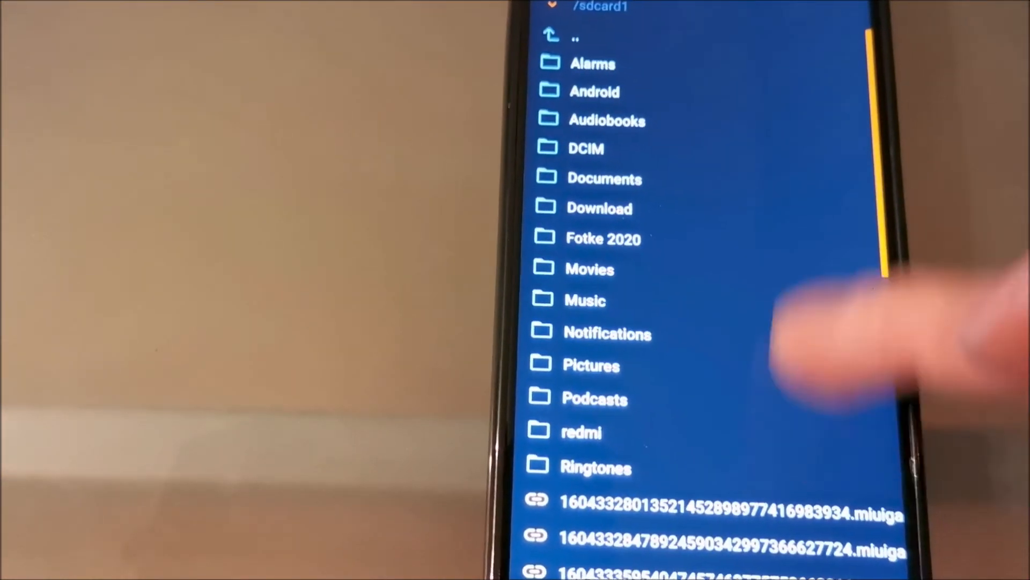
Step: Browse /sdcard1/redmi for the joyeuse ROM zip, then show the reboot options
scroll("up", 3)
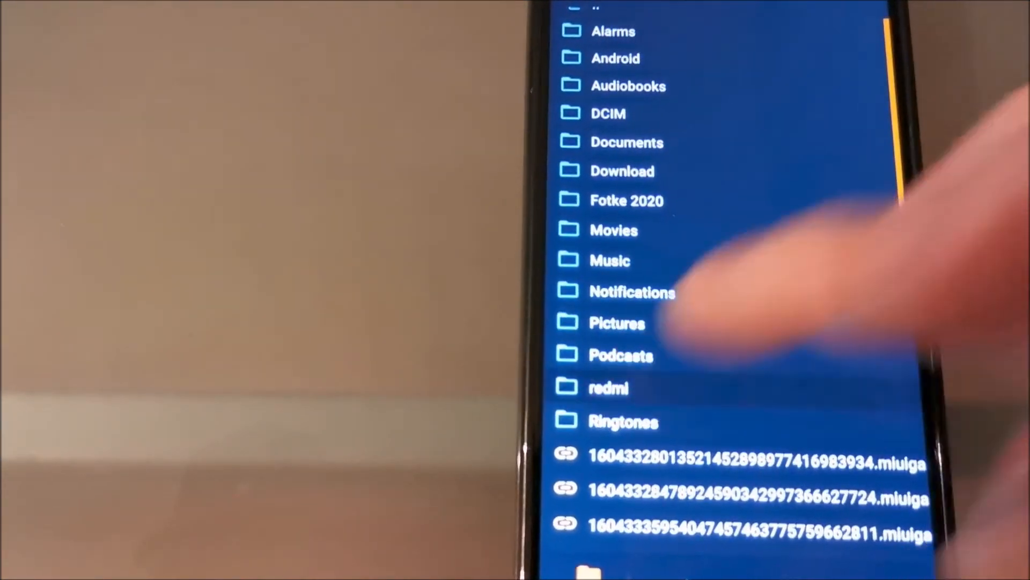
left_click(607, 387)
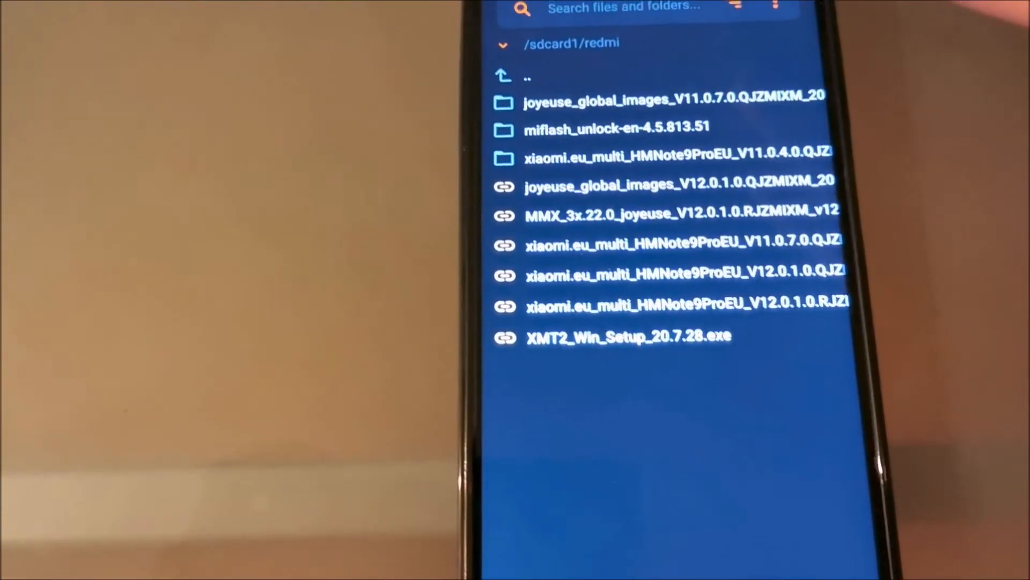
scroll("up", 3)
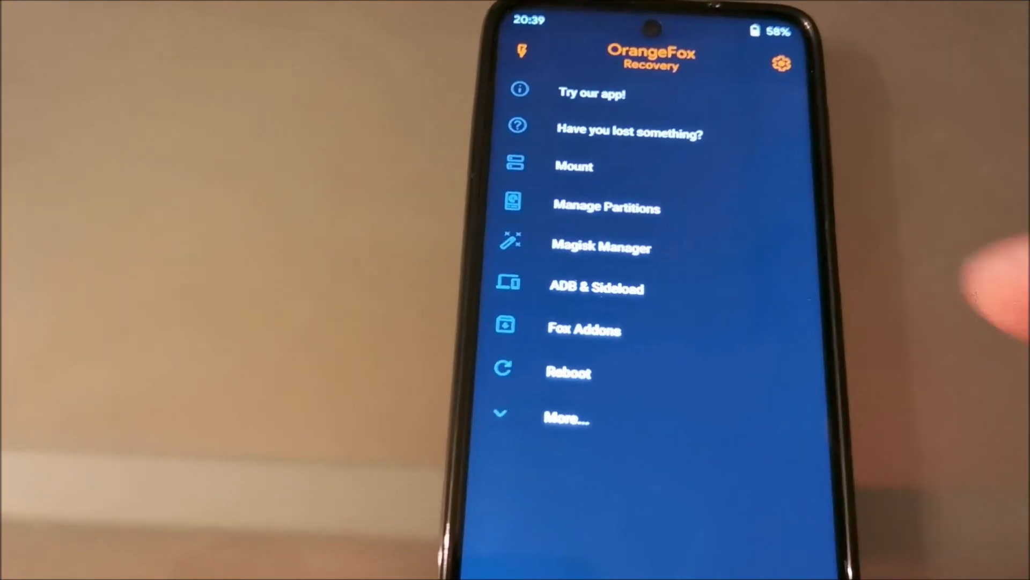
left_click(567, 372)
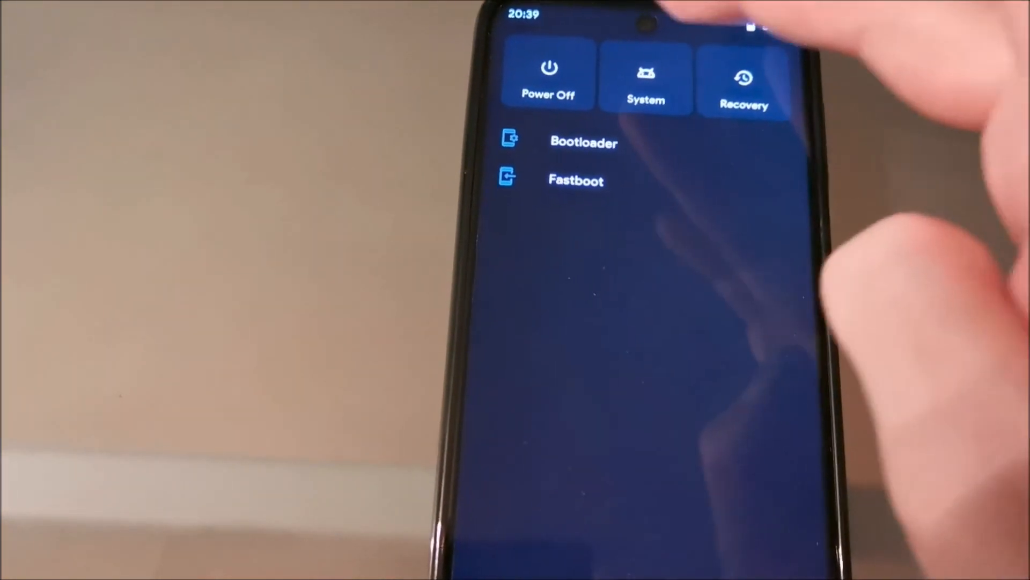